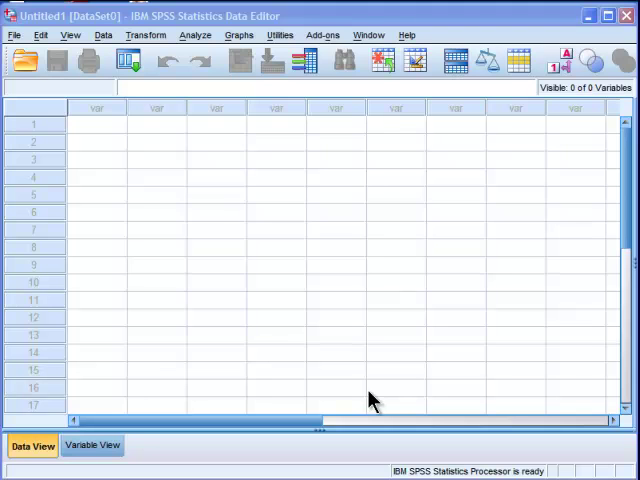
{"action": "mouse_move", "coordinate": [110, 138]}
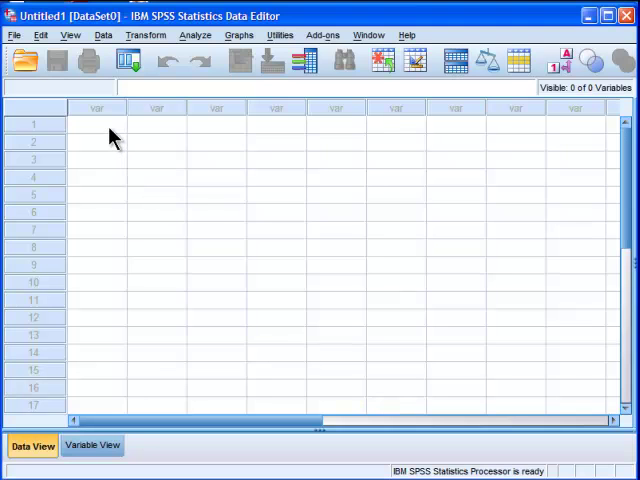
Step: Open a blank Syntax Editor window linked to the empty DataSet0 via File > New > Syntax
{"action": "left_click", "coordinate": [96, 123]}
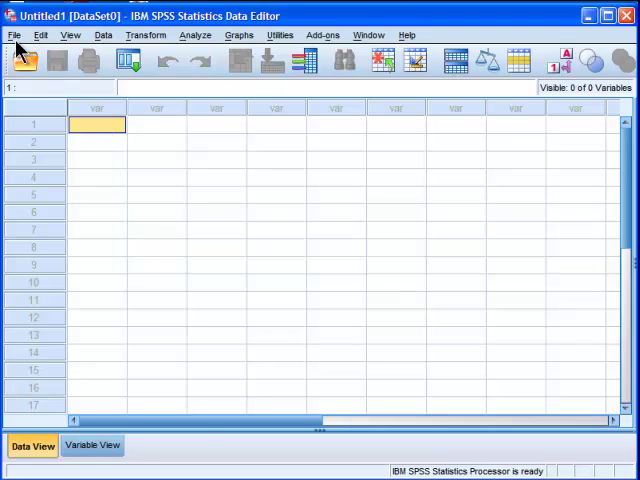
{"action": "left_click", "coordinate": [39, 35]}
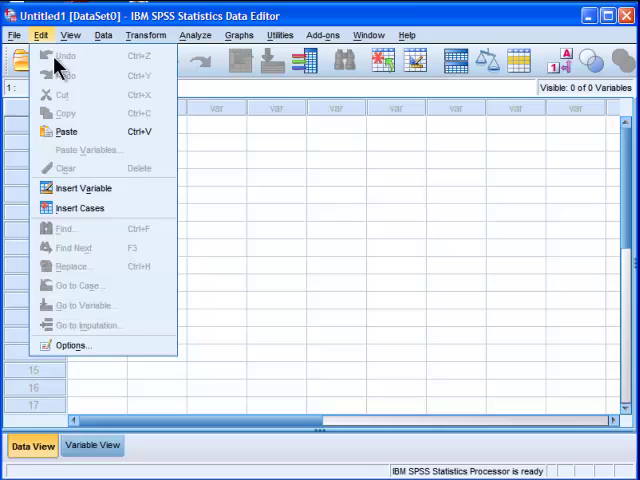
{"action": "left_click", "coordinate": [15, 35]}
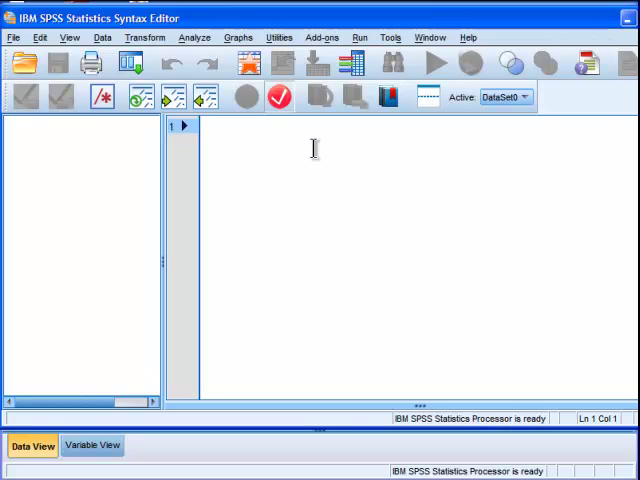
Step: Type 'INPUT PROGRAM.' and 'LOOP ID=1 TO 1000.' as the first two syntax lines
{"action": "type", "text": "INPUT PROGRAM."}
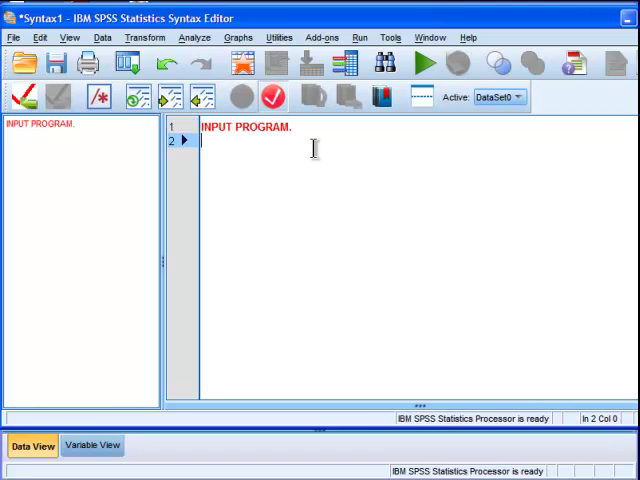
{"action": "type", "text": "LOOP"}
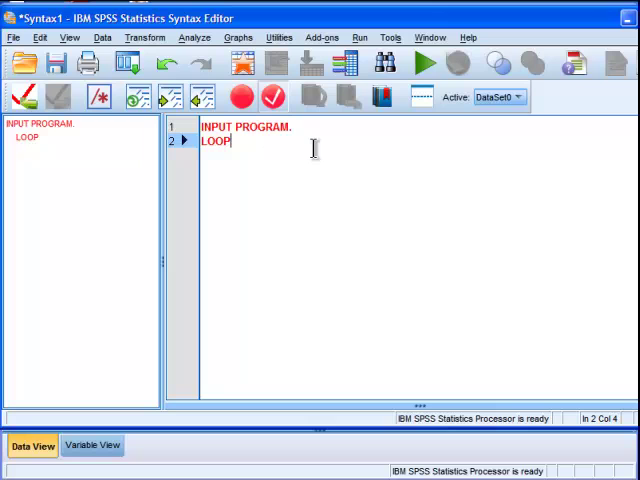
{"action": "type", "text": "\" \""}
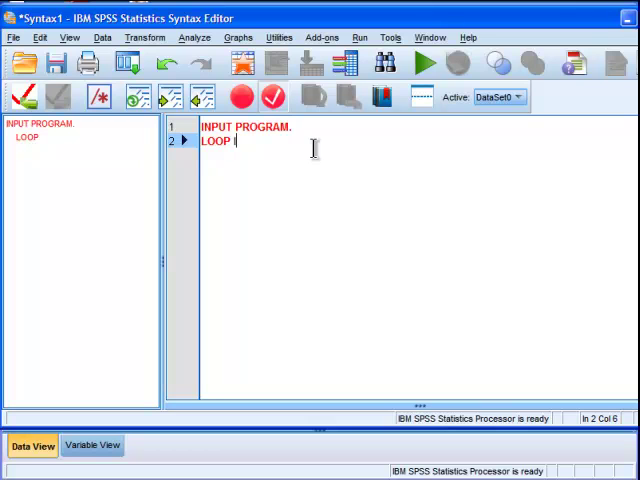
{"action": "type", "text": "ID"}
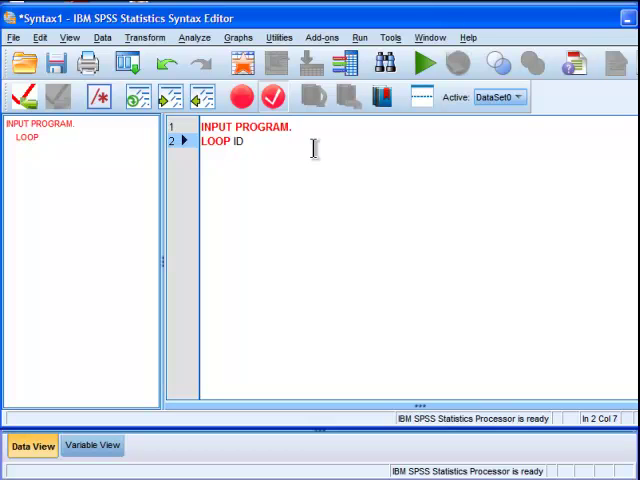
{"action": "type", "text": "=1 TO"}
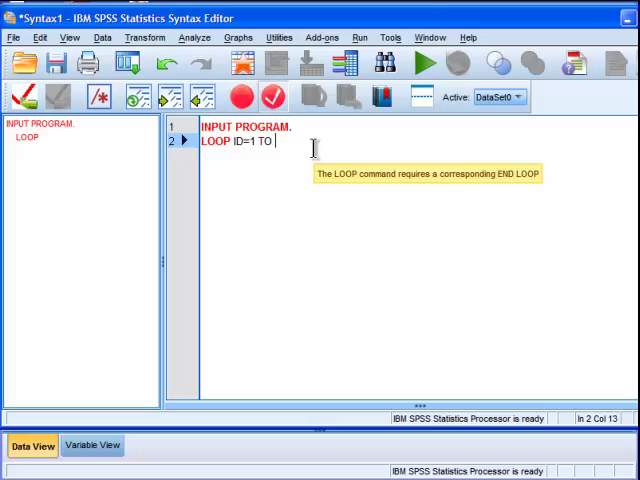
{"action": "type", "text": "1000."}
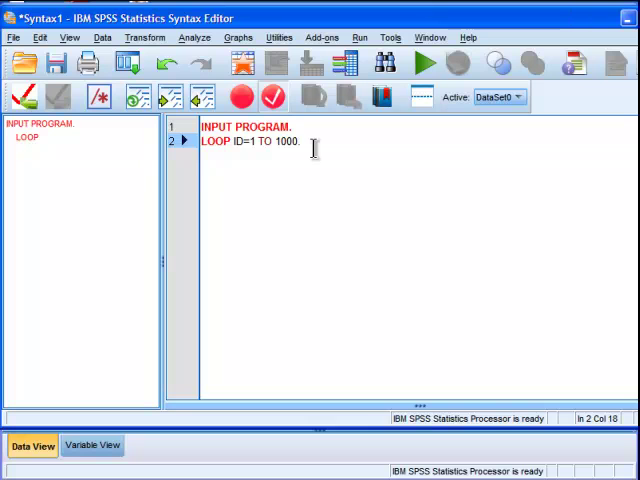
{"action": "key", "text": "enter"}
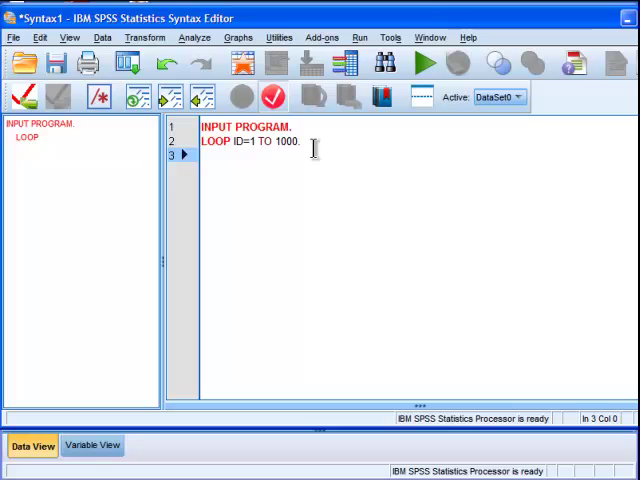
Step: Add END CASE, END LOOP, END FILE, END INPUT PROGRAM and EXECUTE lines
{"action": "type", "text": "END CASE."}
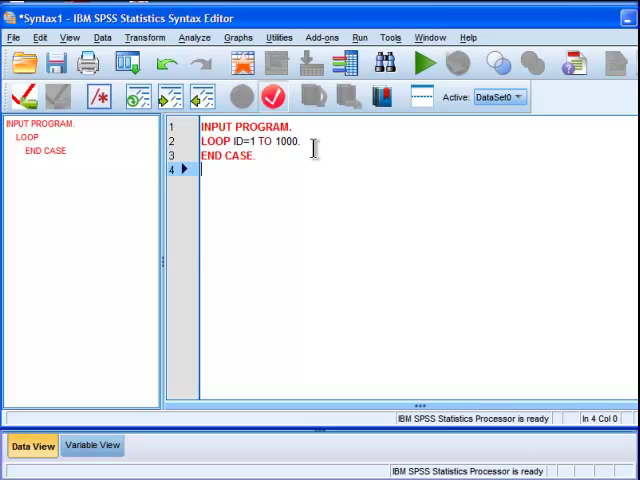
{"action": "type", "text": "END LOOP"}
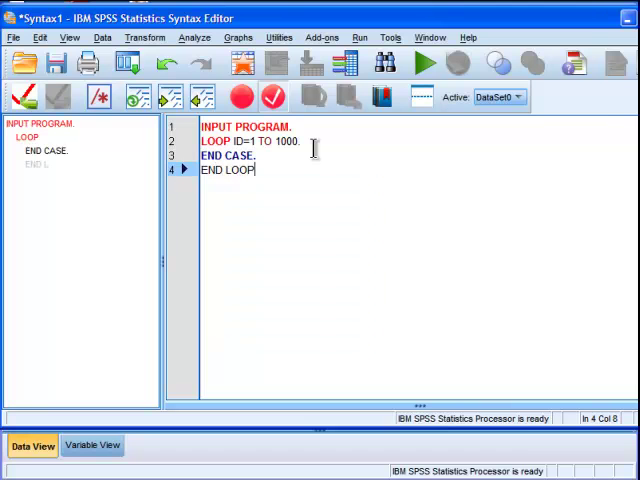
{"action": "type", "text": "E"}
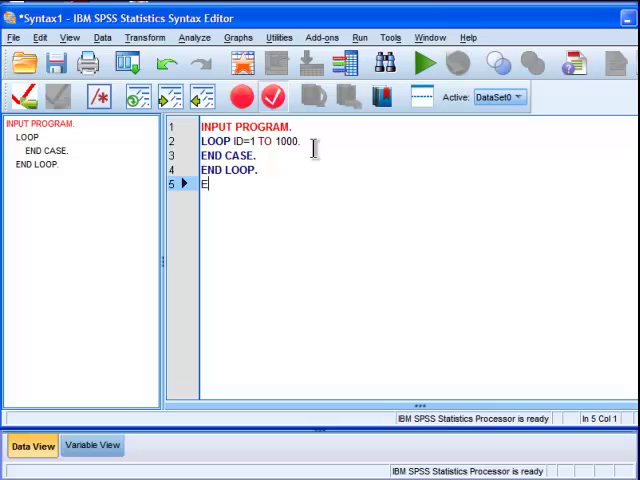
{"action": "type", "text": "ND FILE."}
{"action": "type", "text": "END"}
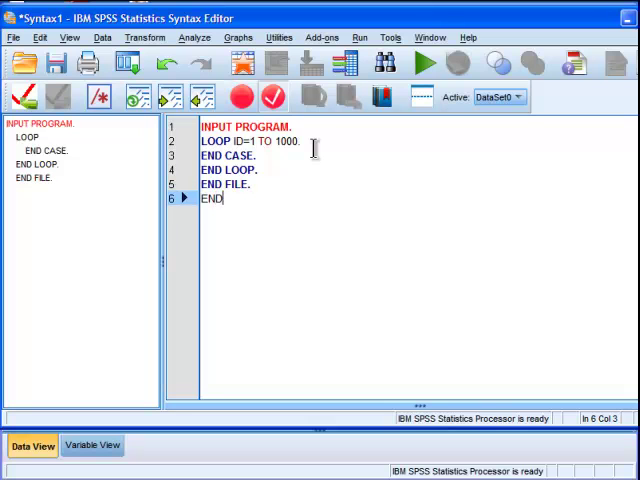
{"action": "type", "text": "INPUT PROGRAM"}
{"action": "type", "text": "EXECUTE"}
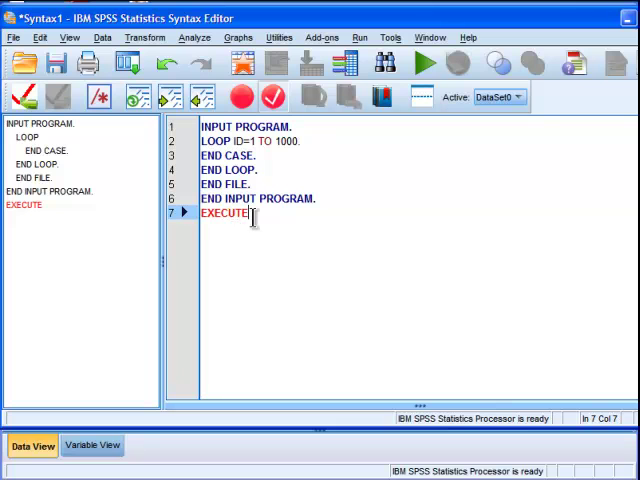
{"action": "type", "text": "."}
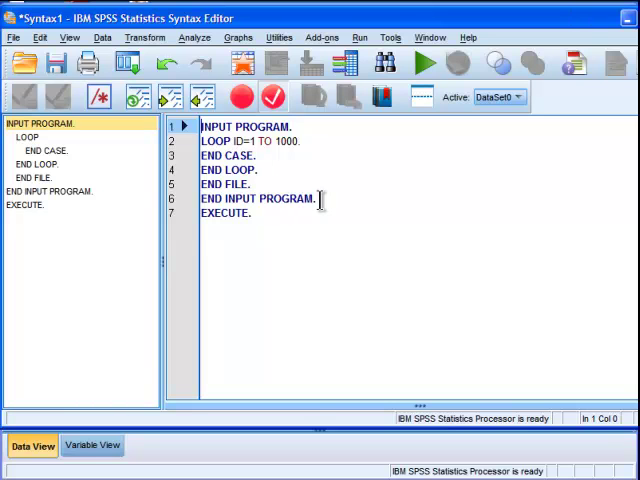
{"action": "mouse_move", "coordinate": [349, 52]}
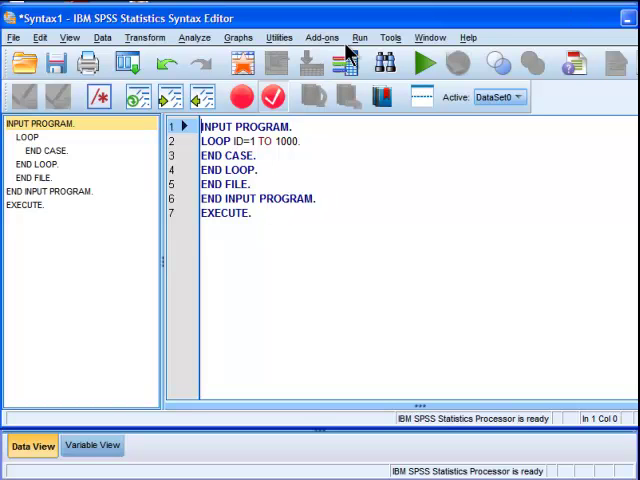
Step: Run all the syntax and scroll the Data Editor to check ID values 1, 2, 3…
{"action": "left_click", "coordinate": [359, 37]}
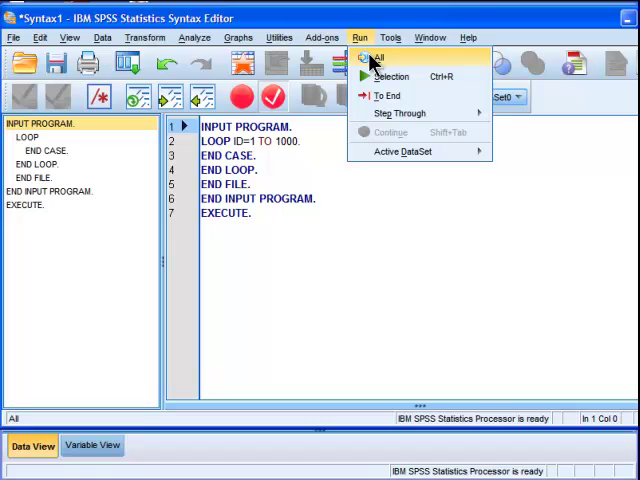
{"action": "left_click", "coordinate": [377, 57]}
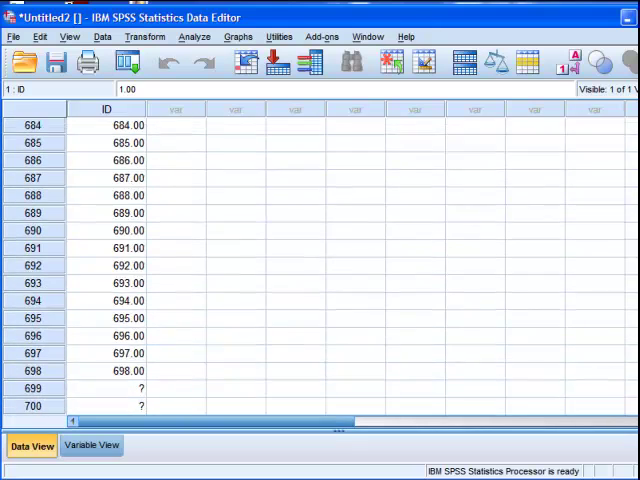
{"action": "scroll", "scroll_direction": "down", "scroll_amount": 3}
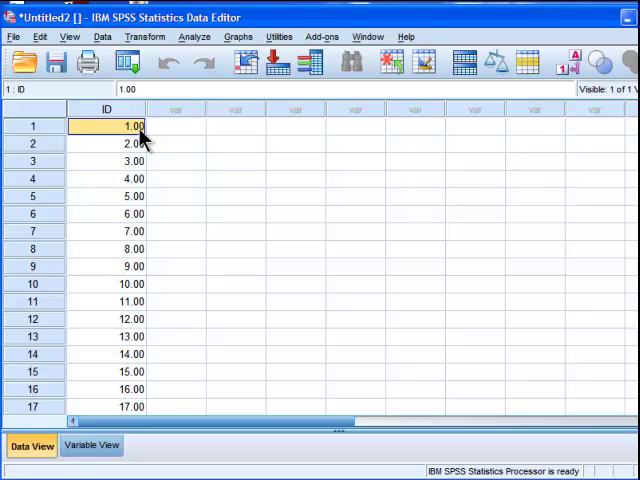
{"action": "mouse_move", "coordinate": [147, 135]}
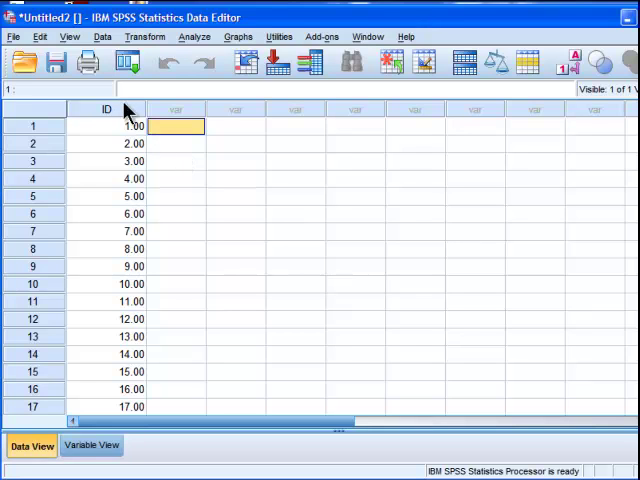
Step: Select a data cell and open Compute Variable from the Transform menu
{"action": "left_click", "coordinate": [106, 109]}
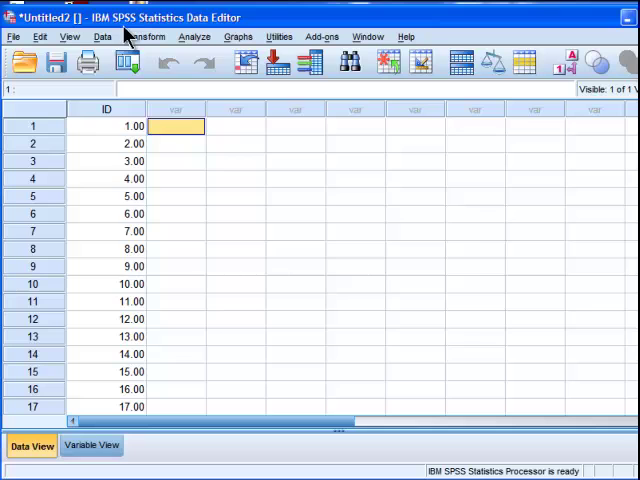
{"action": "left_click", "coordinate": [145, 37]}
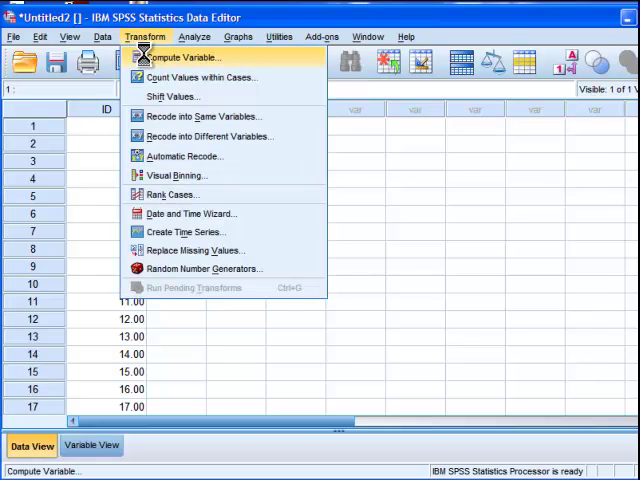
{"action": "left_click", "coordinate": [184, 57]}
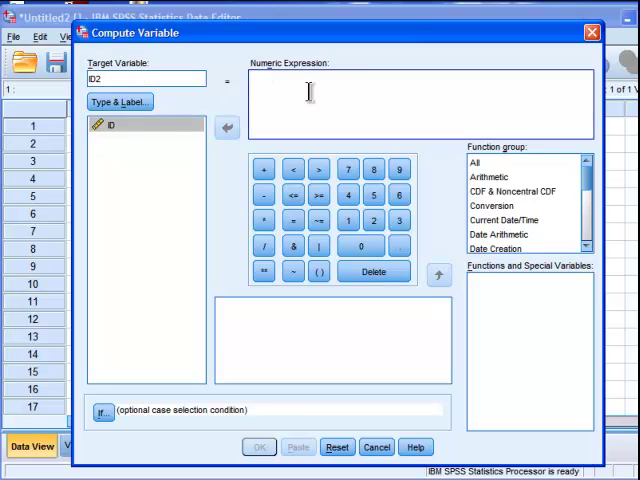
{"action": "mouse_move", "coordinate": [490, 152]}
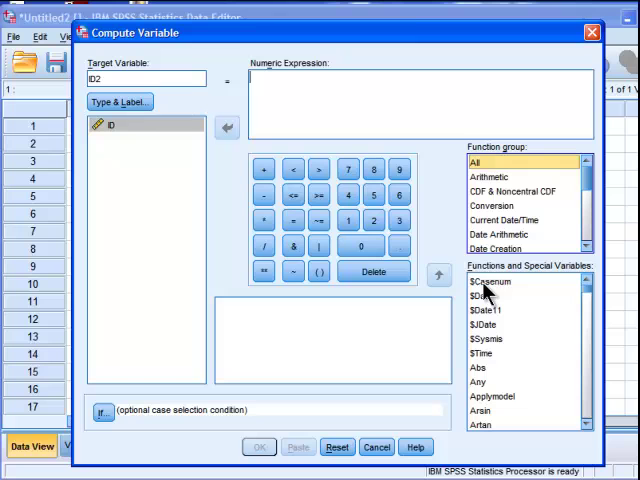
Step: Compute ID2 from the $Casenum function and confirm with OK
{"action": "left_click", "coordinate": [491, 281]}
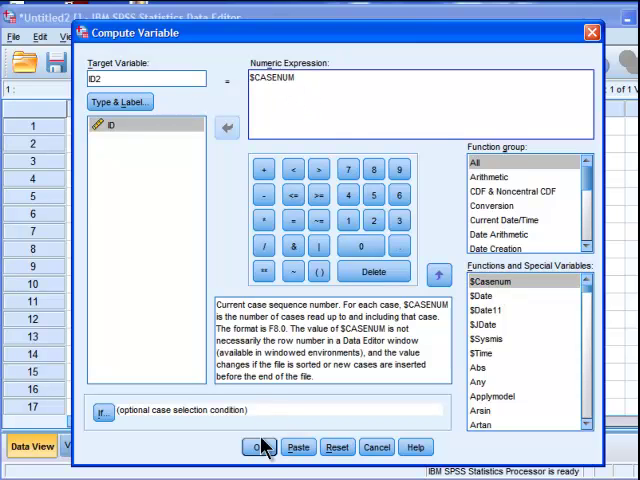
{"action": "left_click", "coordinate": [259, 447]}
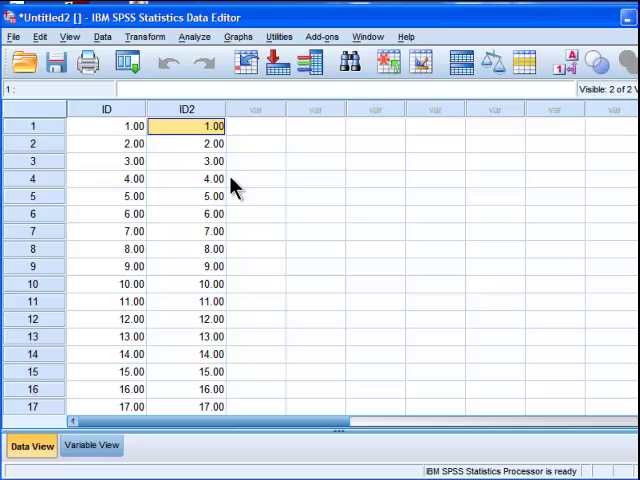
{"action": "left_click", "coordinate": [185, 109]}
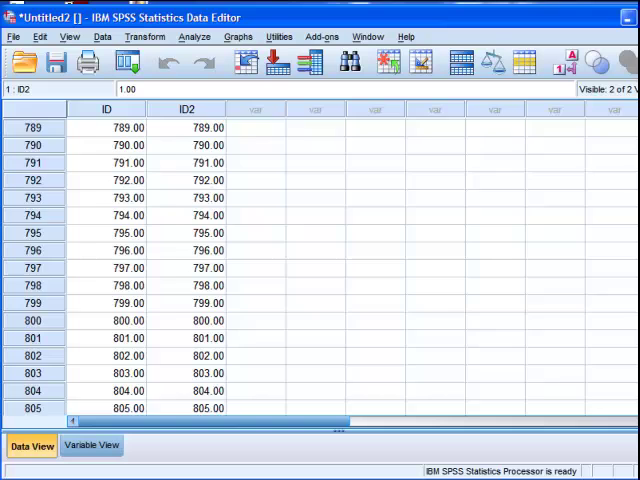
{"action": "scroll", "scroll_direction": "down", "scroll_amount": 3}
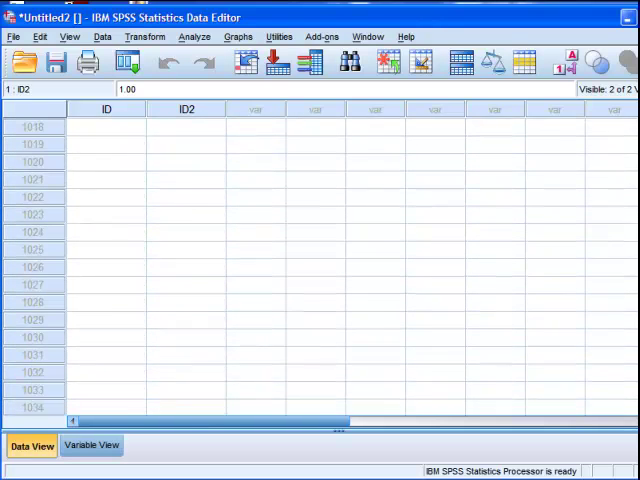
{"action": "left_click", "coordinate": [185, 293]}
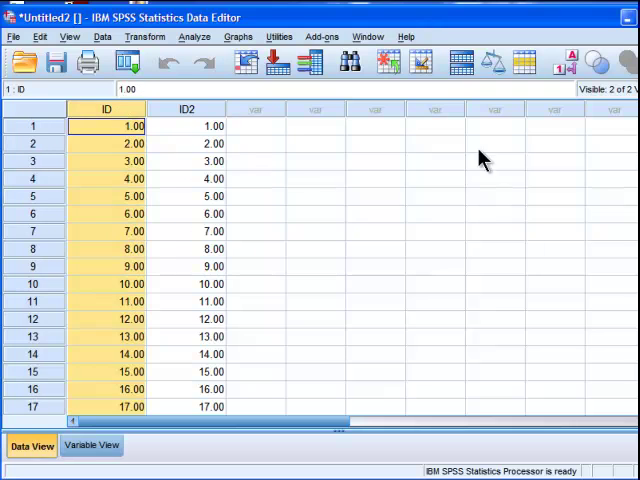
{"action": "left_click", "coordinate": [255, 126]}
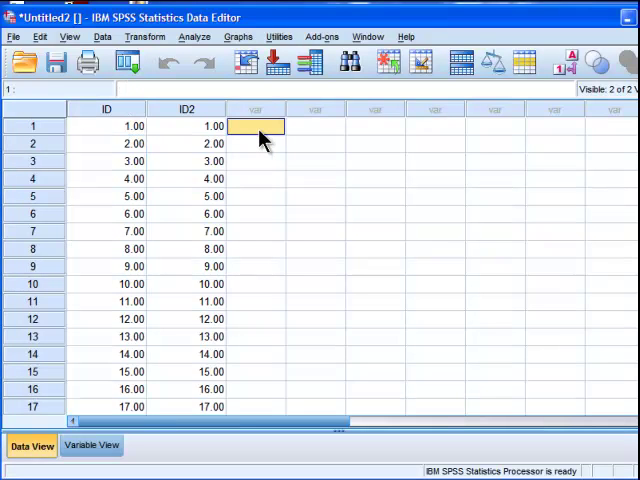